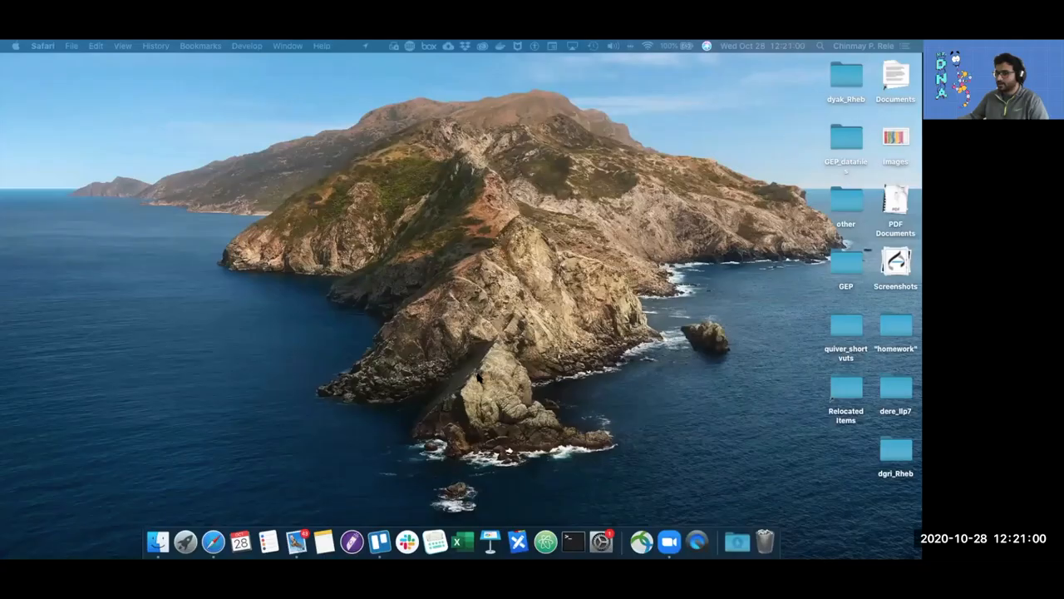
# Launch the browser to the GEP gateway and choose D. busckii (Sep. 2015, DbusGB1) from the species tree
pyautogui.click(374, 308)
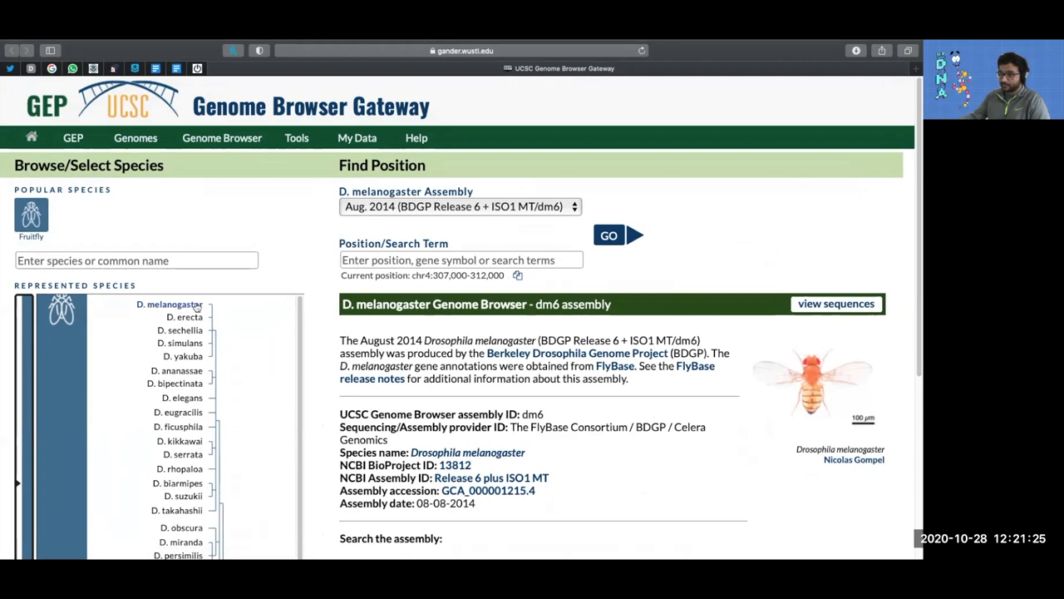
pyautogui.scroll(-3)
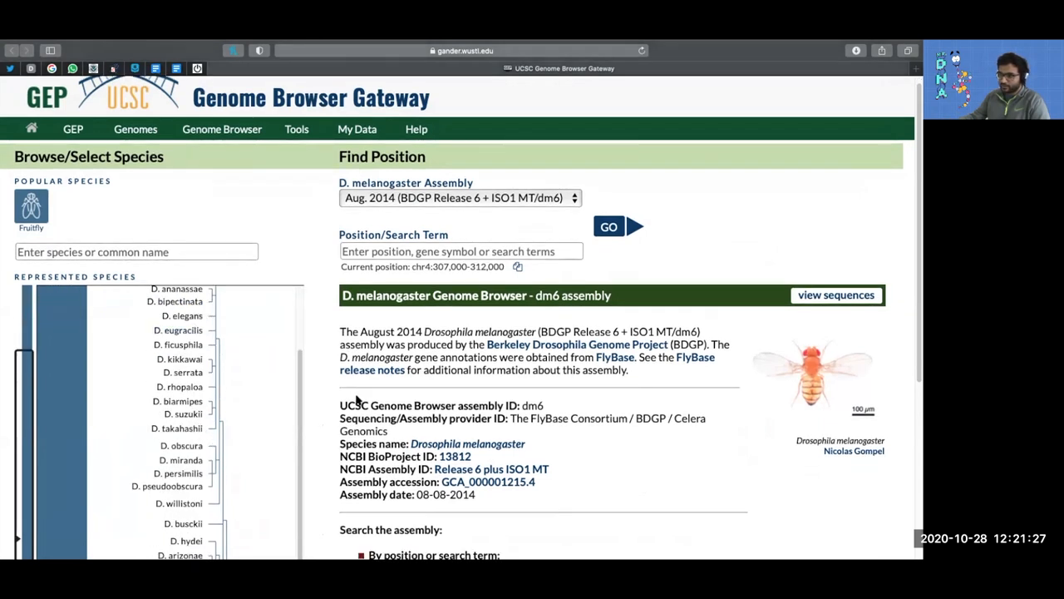
pyautogui.scroll(-3)
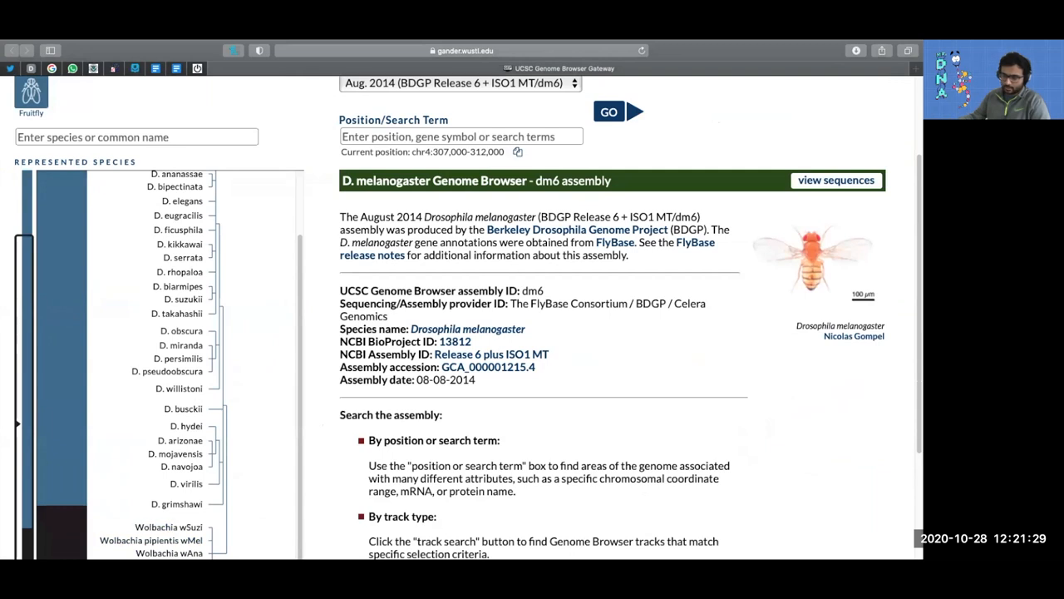
pyautogui.moveTo(163, 522)
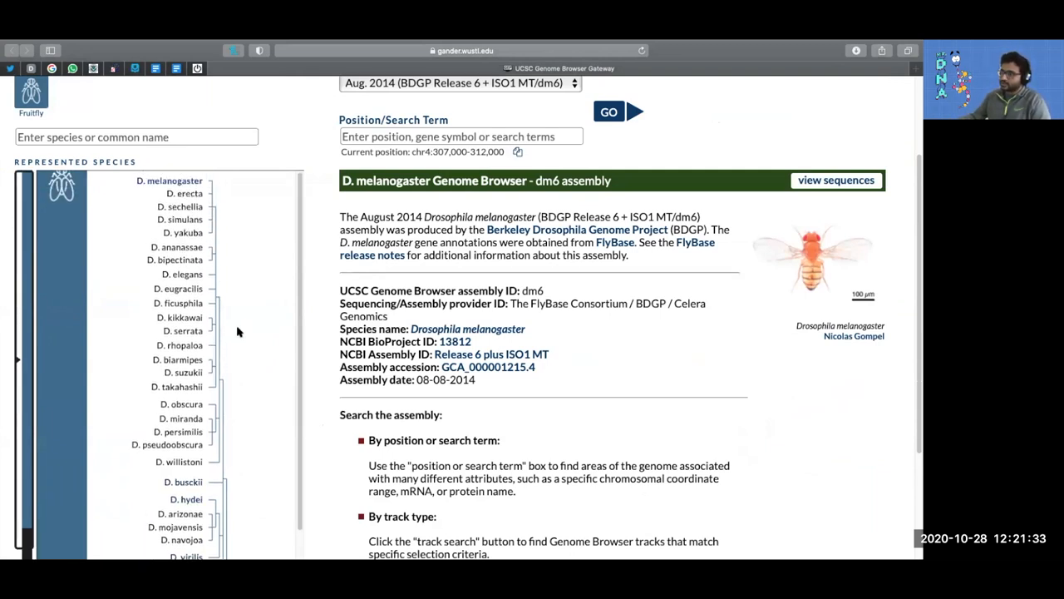
pyautogui.click(183, 482)
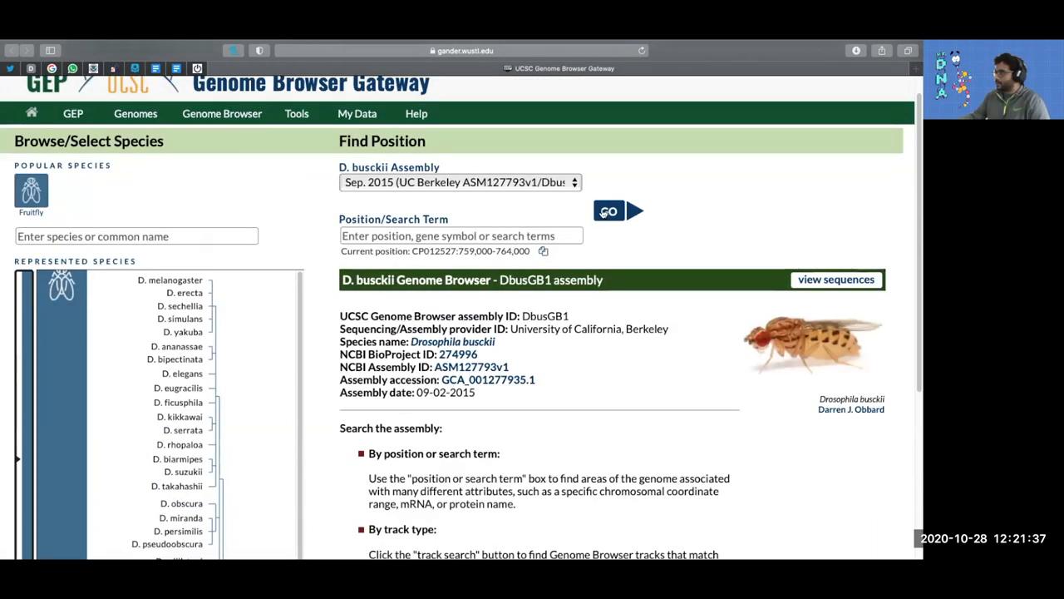
# Load the track view for CP012527:759,059-764,059 and scroll through the Rad23 gene prediction and RNA-seq tracks
pyautogui.click(619, 209)
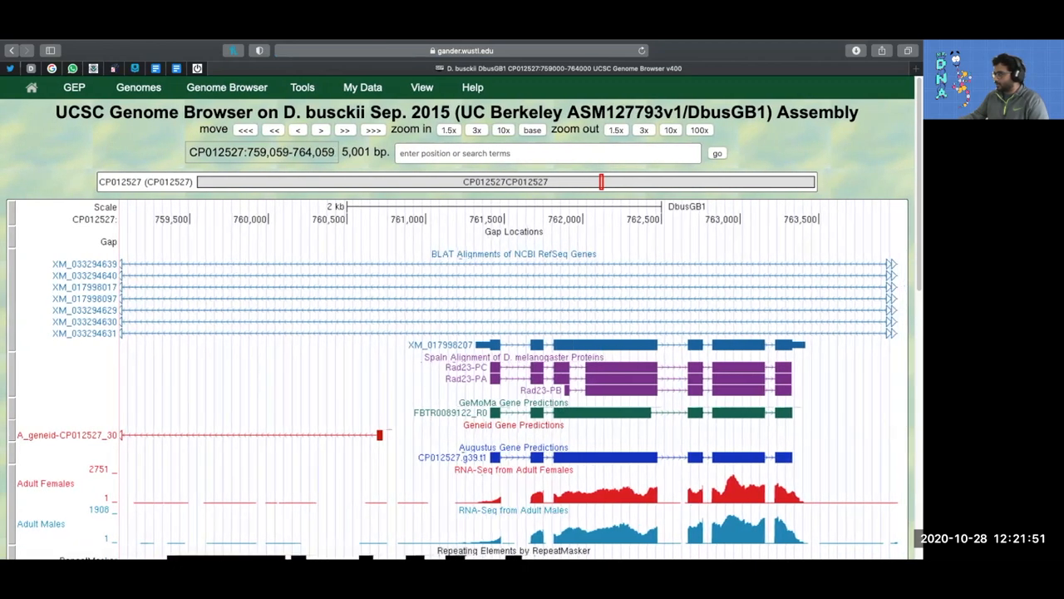
pyautogui.scroll(-3)
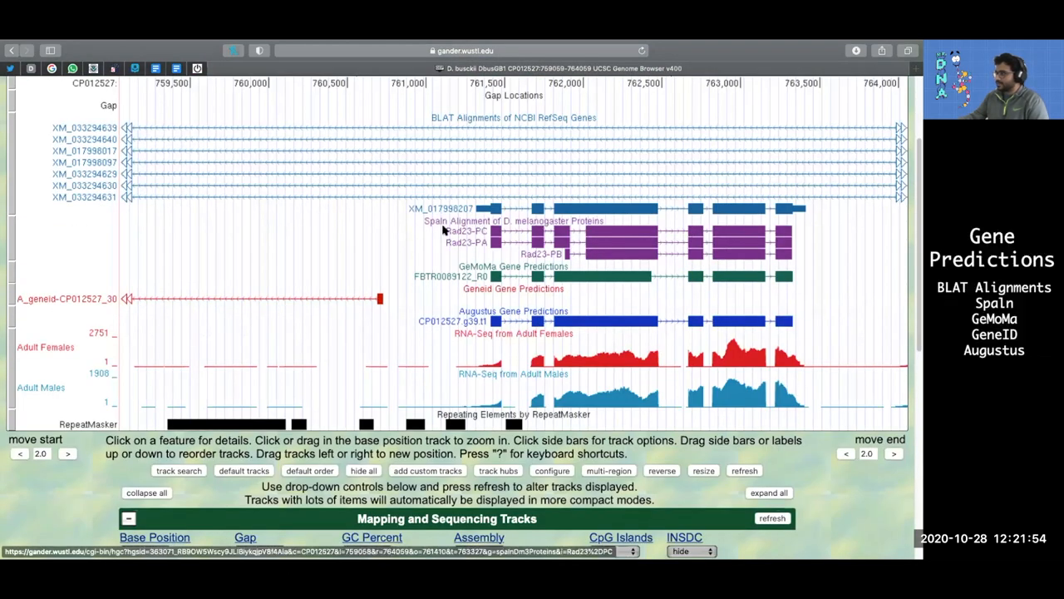
pyautogui.moveTo(540, 233)
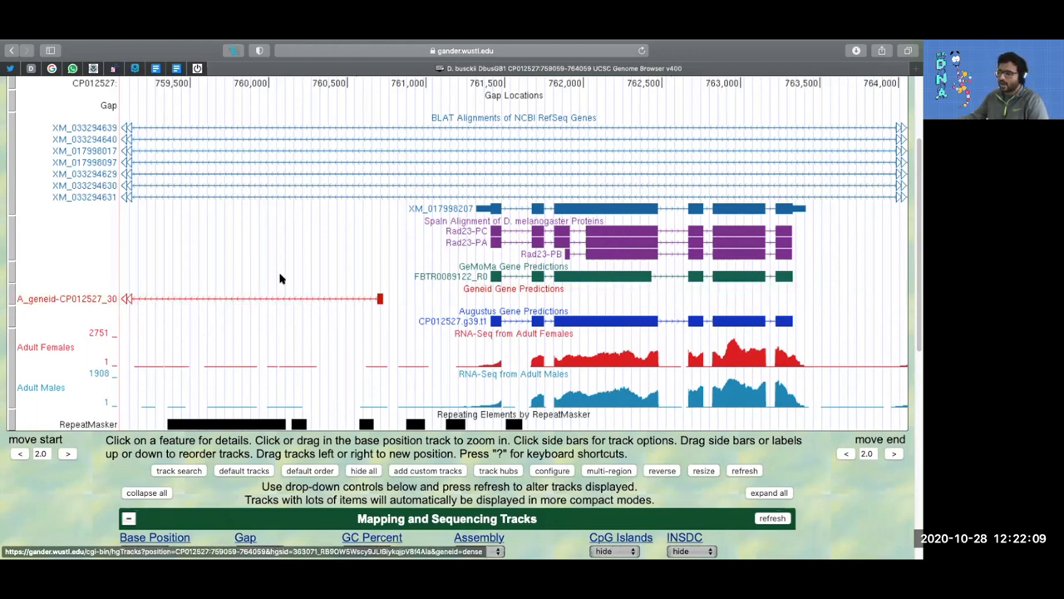
pyautogui.moveTo(274, 289)
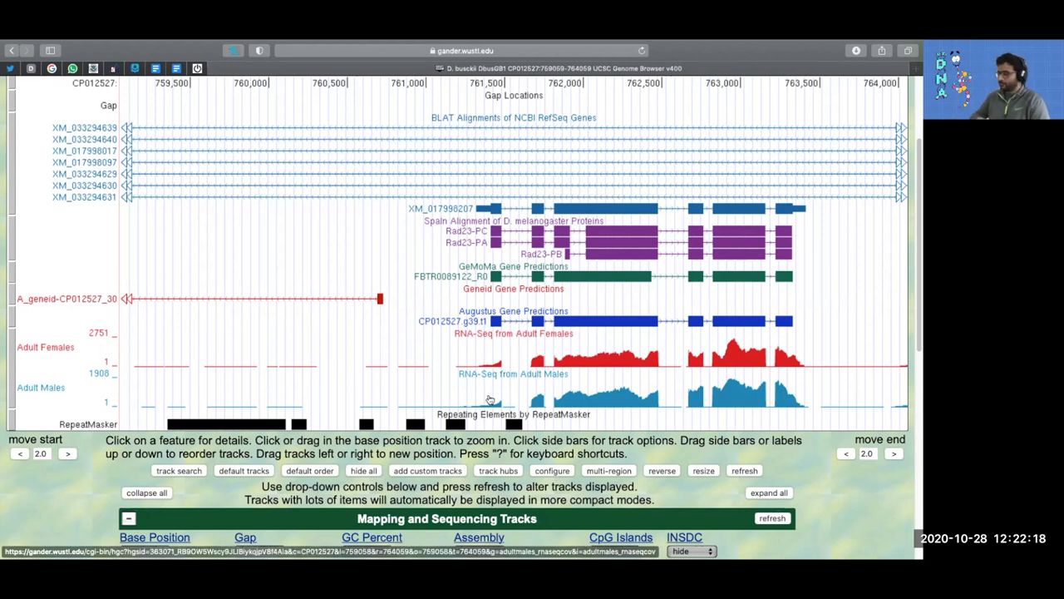
pyautogui.moveTo(489, 399)
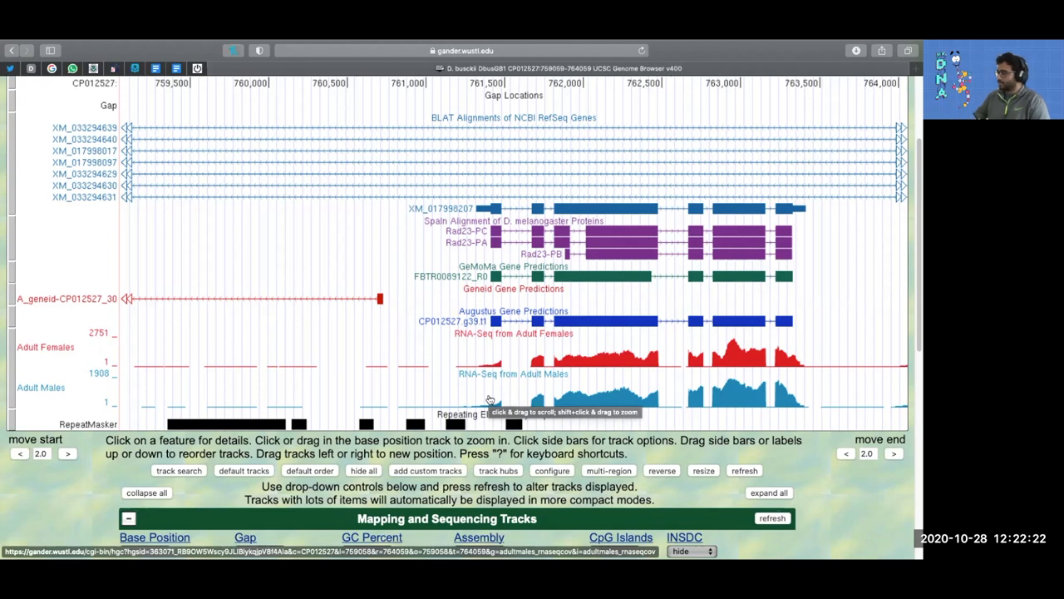
pyautogui.scroll(-3)
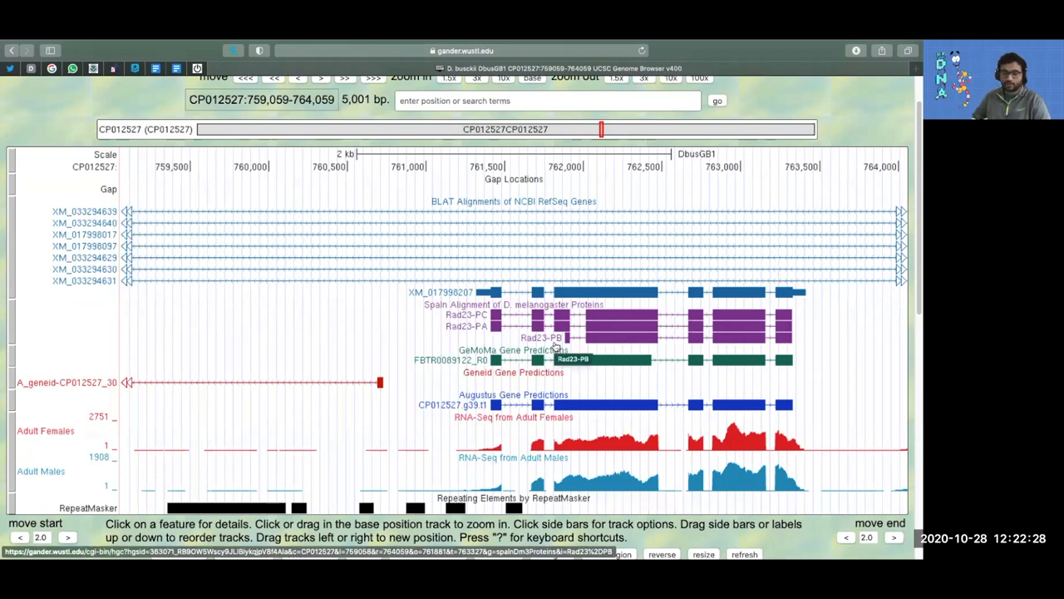
pyautogui.moveTo(629, 308)
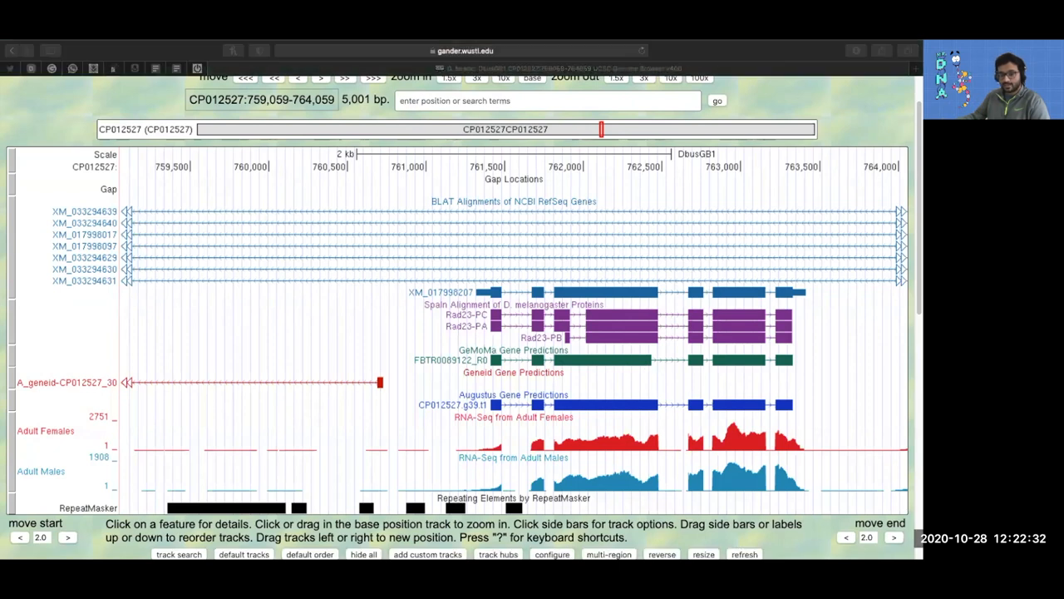
pyautogui.moveTo(291, 434)
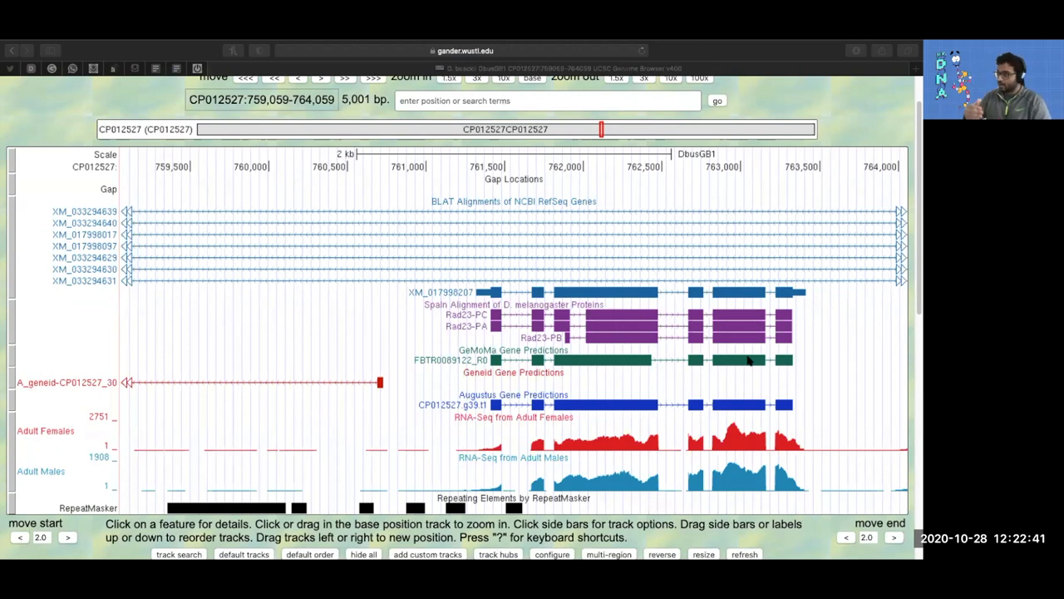
pyautogui.moveTo(464, 240)
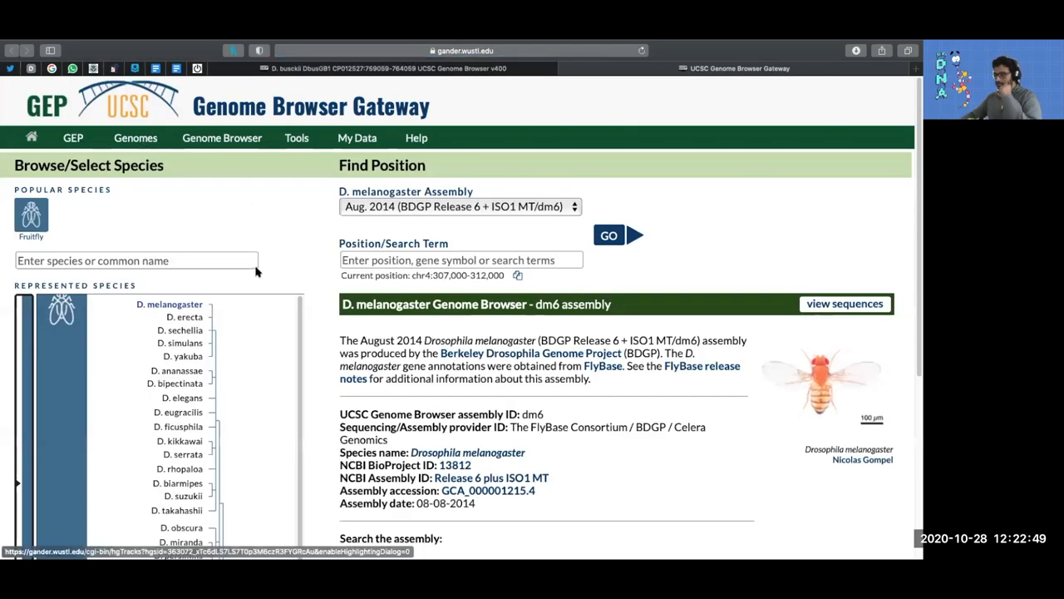
# Scroll the gateway page down through the species tree with the dm6 assembly shown
pyautogui.scroll(-3)
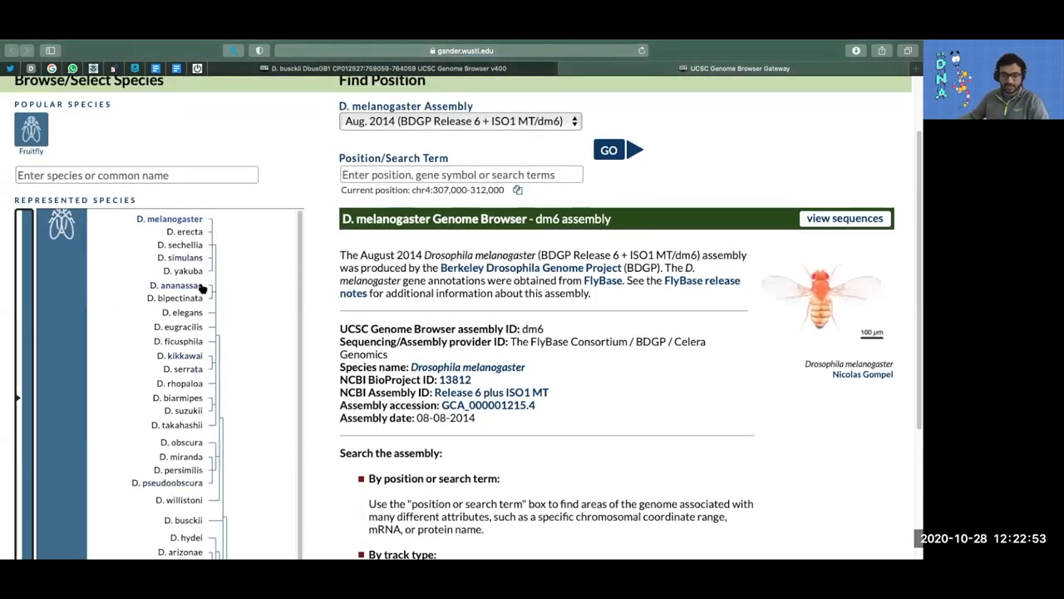
pyautogui.moveTo(176, 284)
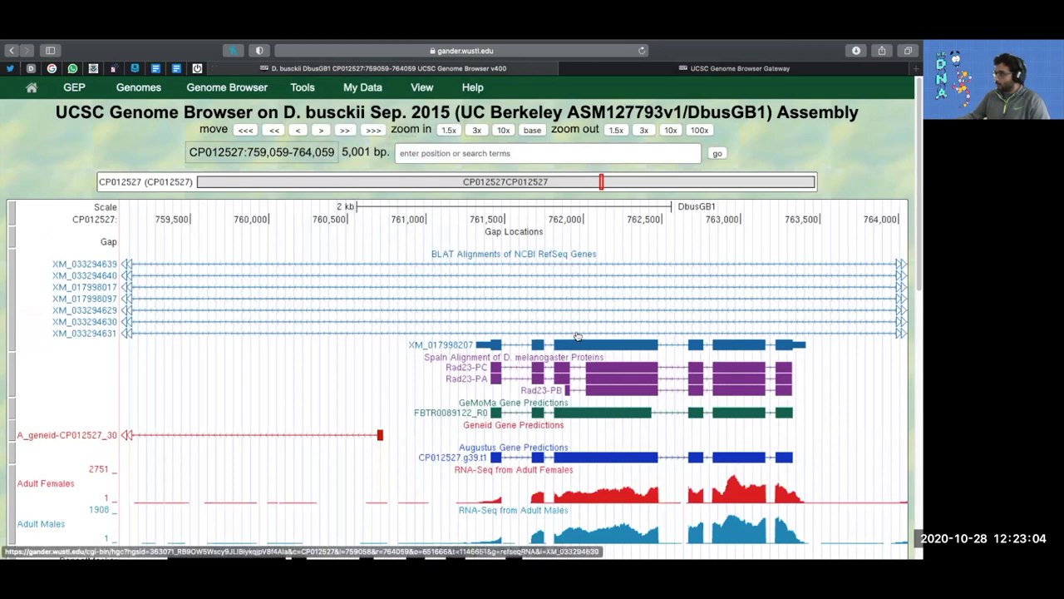
pyautogui.scroll(-3)
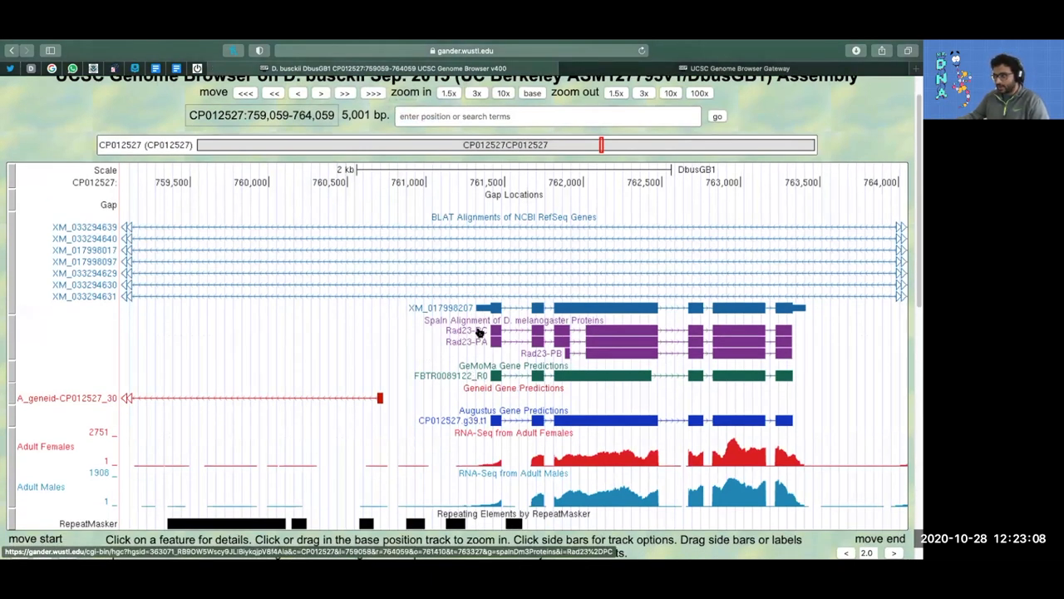
pyautogui.moveTo(474, 341)
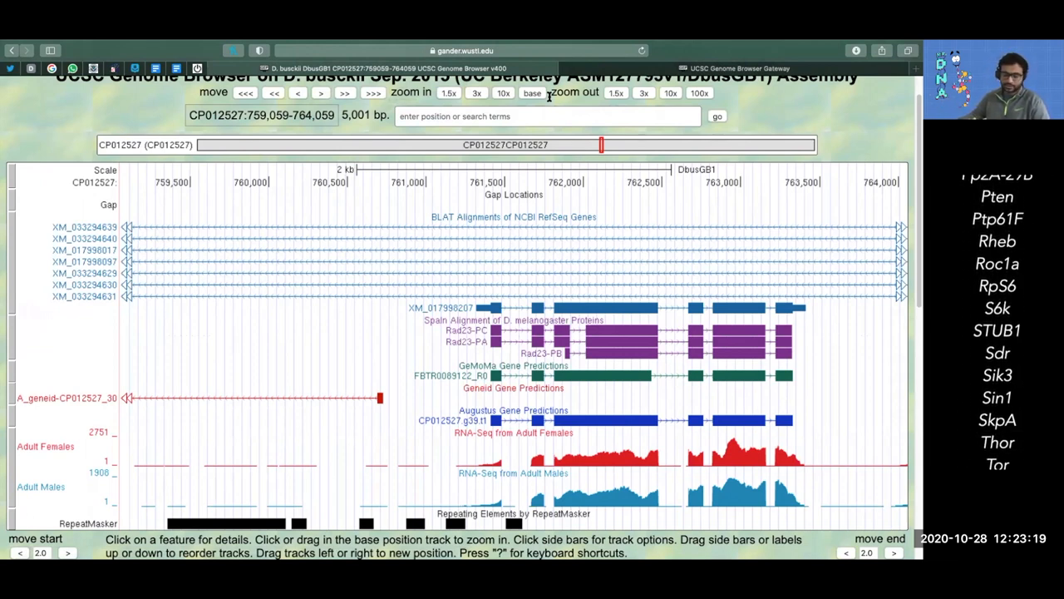
pyautogui.scroll(-3)
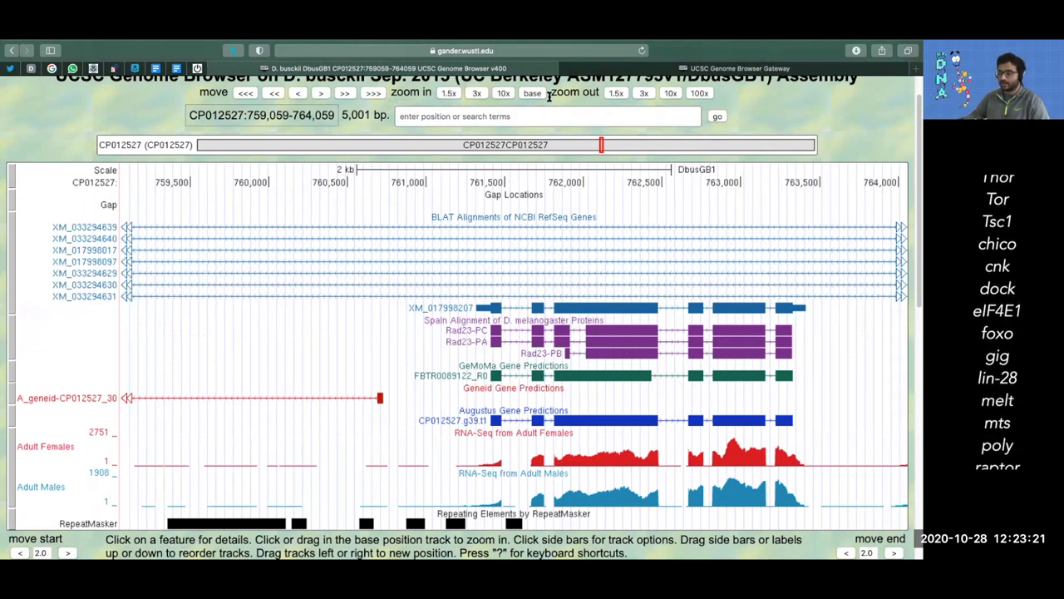